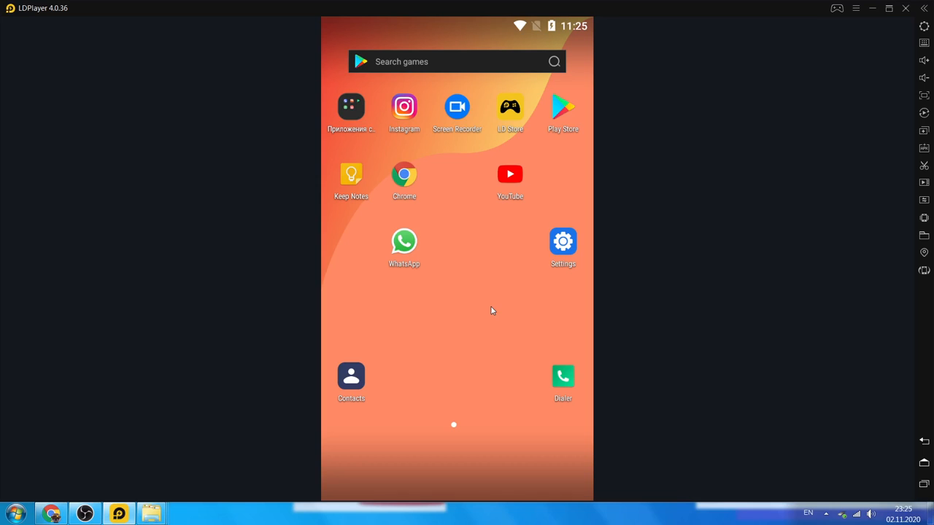
pyautogui.moveTo(515, 306)
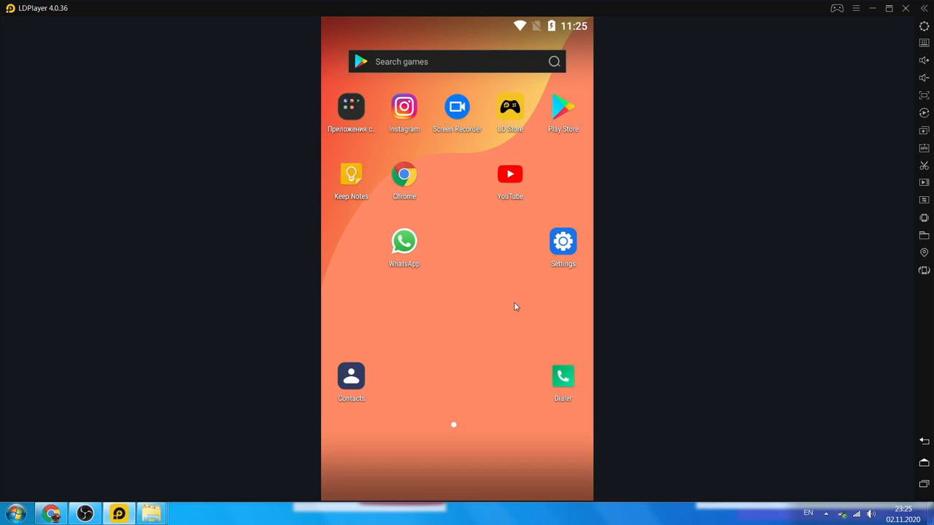
pyautogui.moveTo(515, 298)
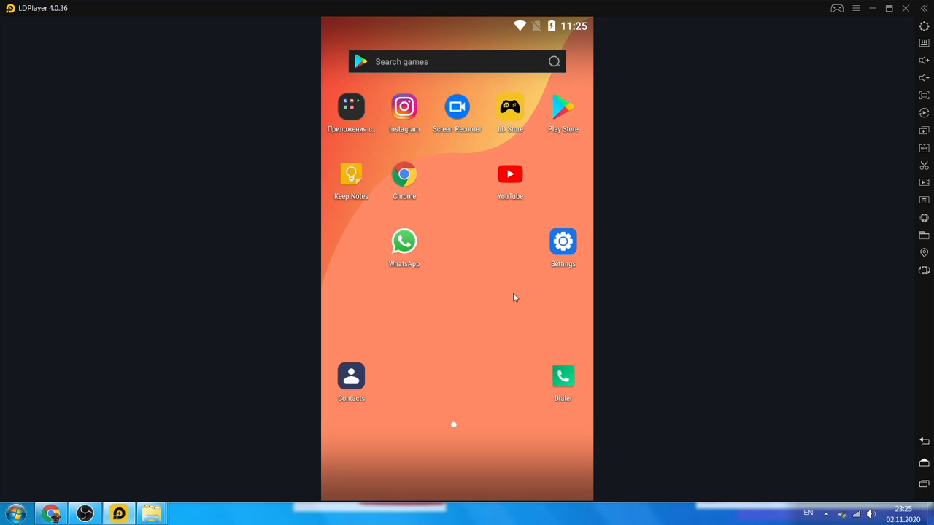
# Launch the Android Settings app from the home screen
pyautogui.click(562, 241)
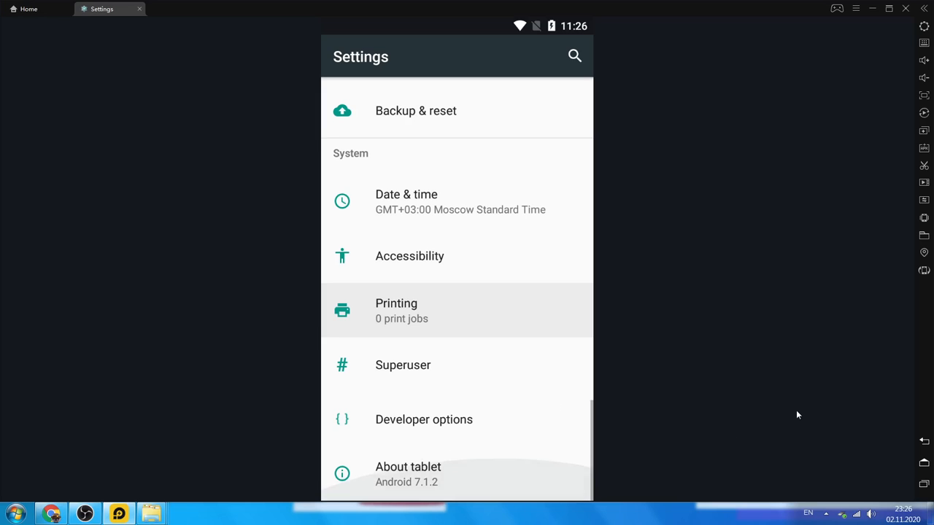
pyautogui.moveTo(639, 461)
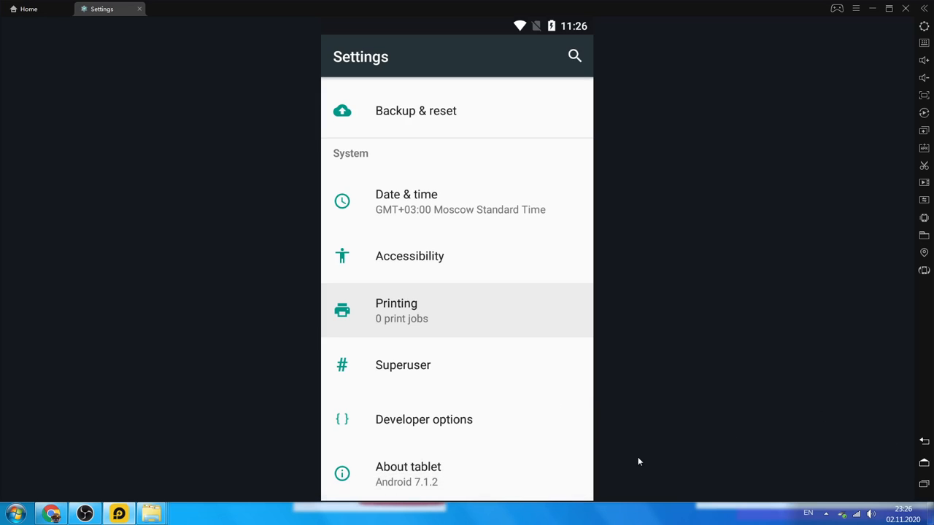
pyautogui.moveTo(699, 455)
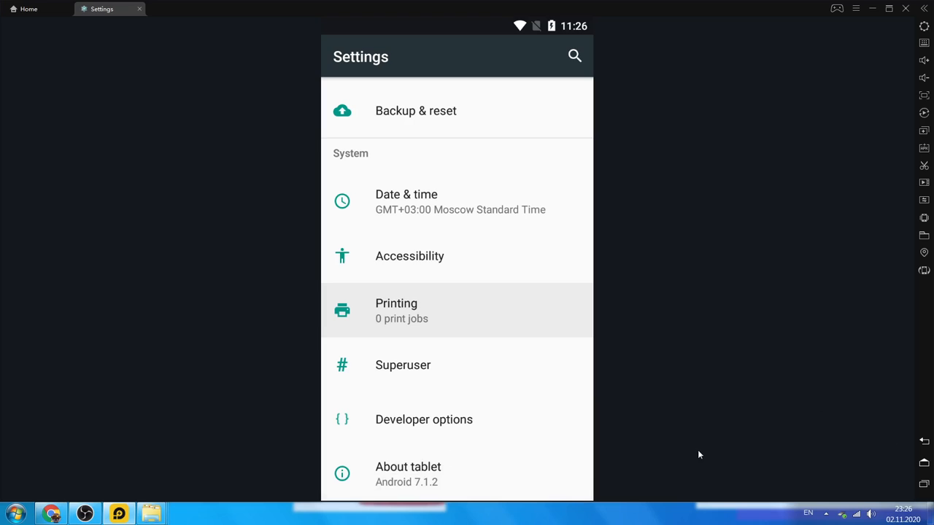
pyautogui.moveTo(521, 449)
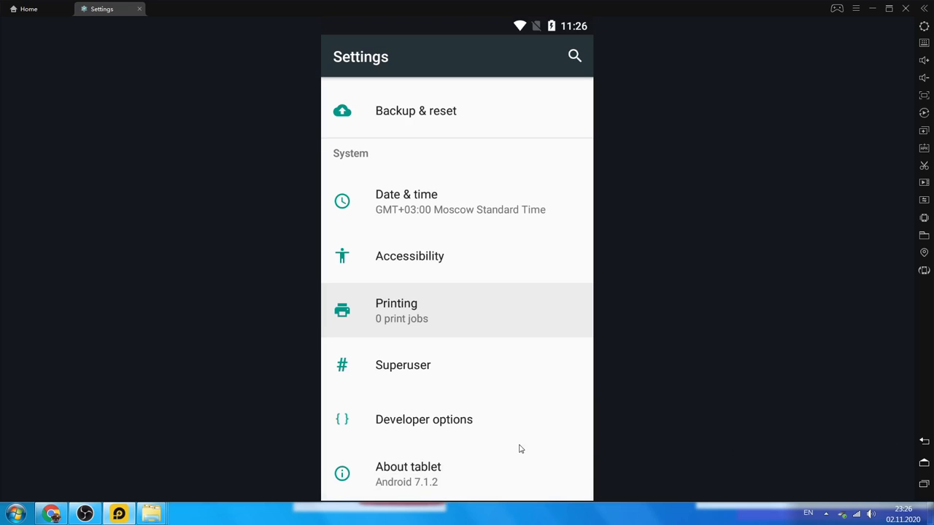
pyautogui.moveTo(514, 468)
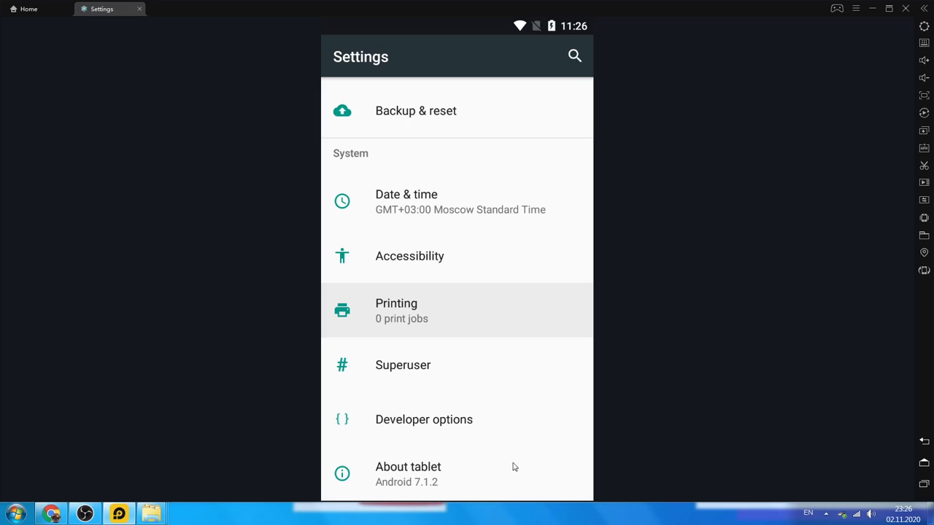
pyautogui.moveTo(492, 418)
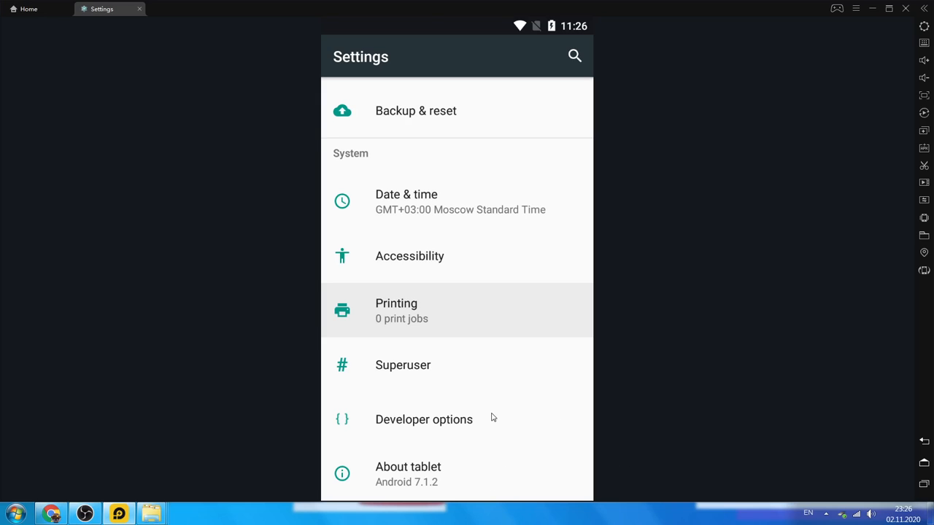
pyautogui.moveTo(485, 419)
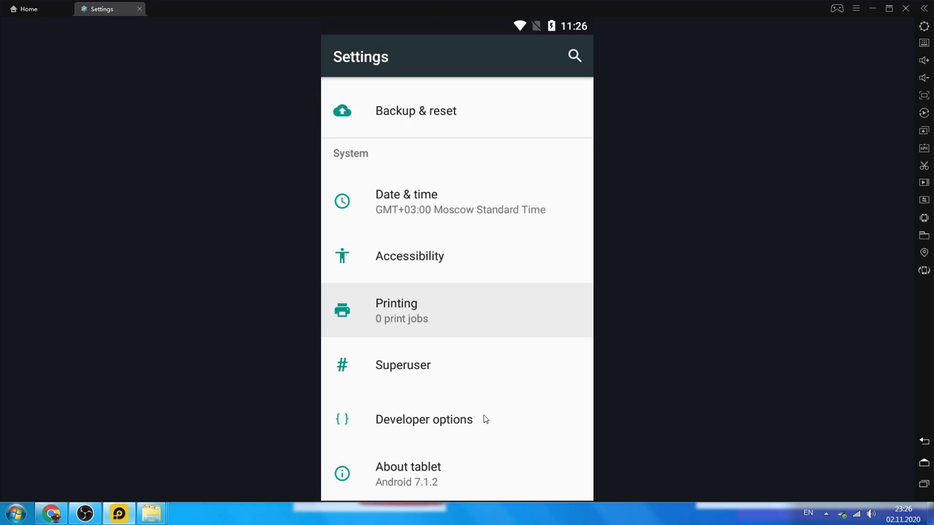
pyautogui.moveTo(492, 424)
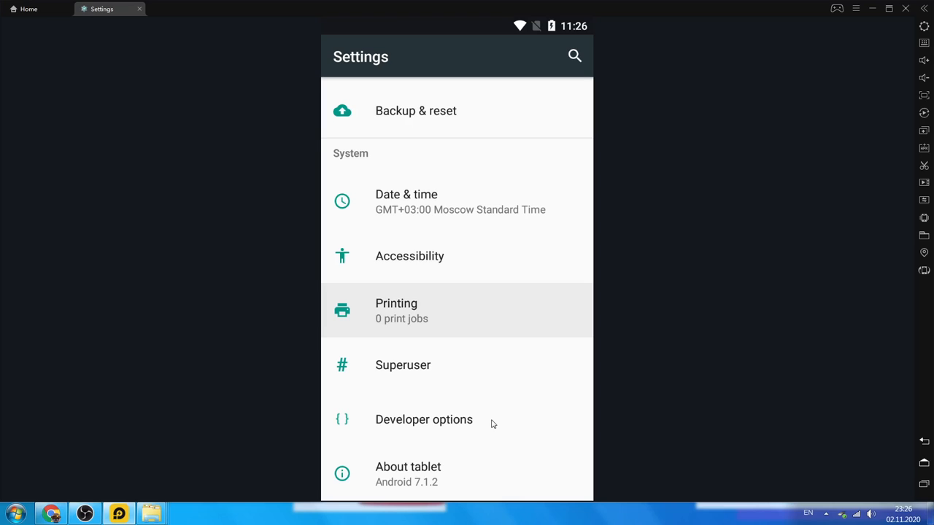
pyautogui.moveTo(852, 466)
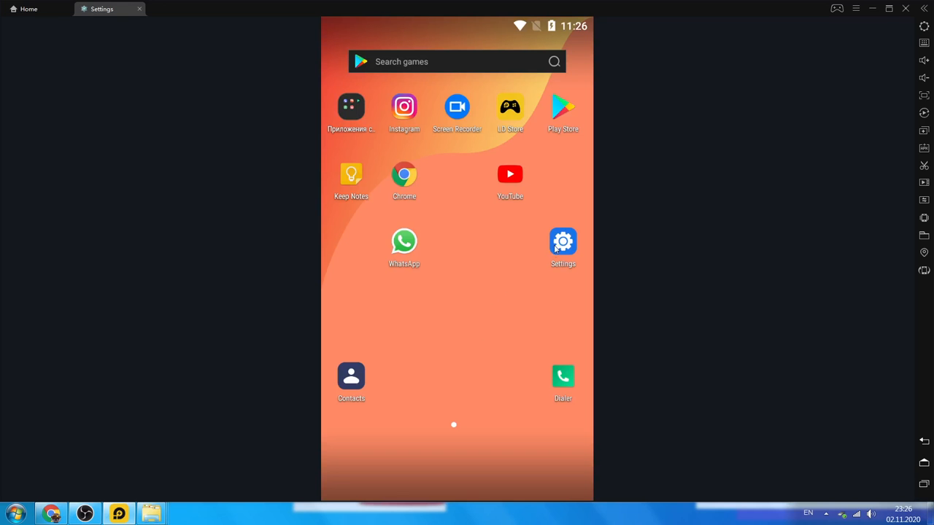
pyautogui.click(562, 242)
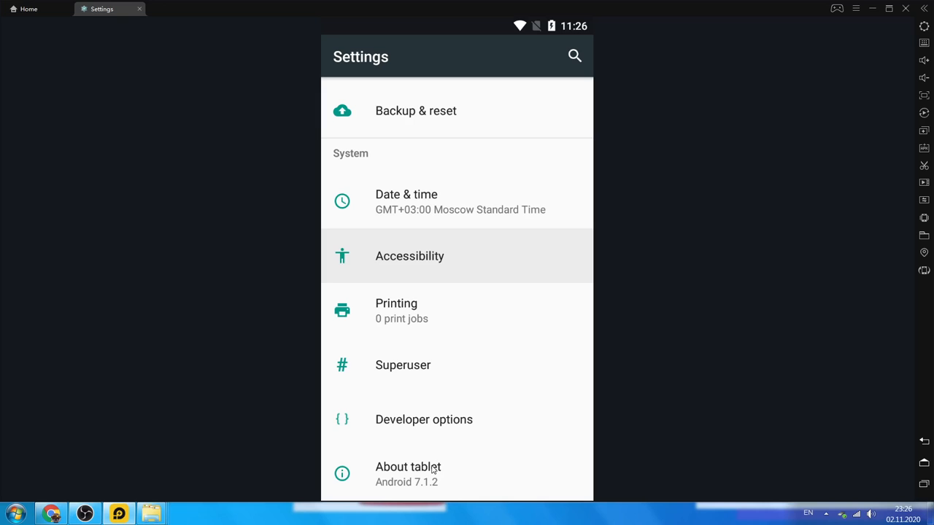
pyautogui.click(409, 467)
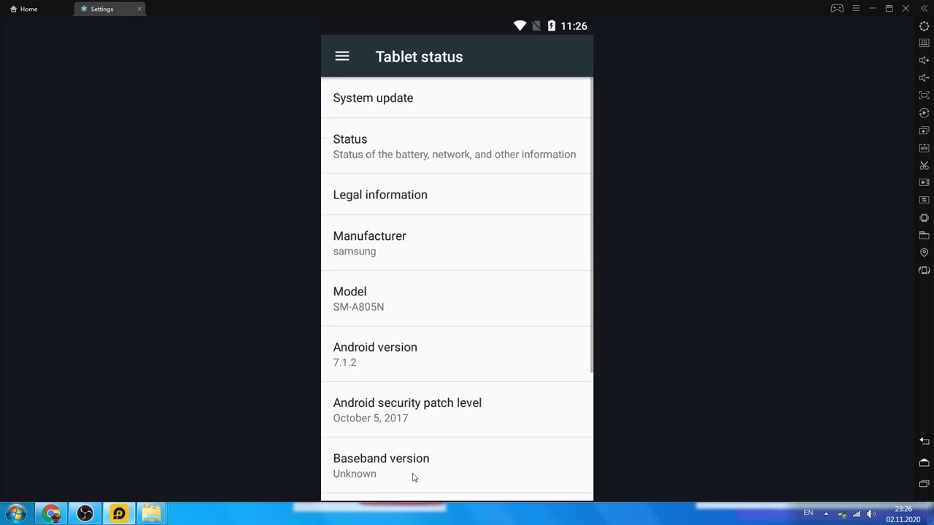
pyautogui.scroll(-3)
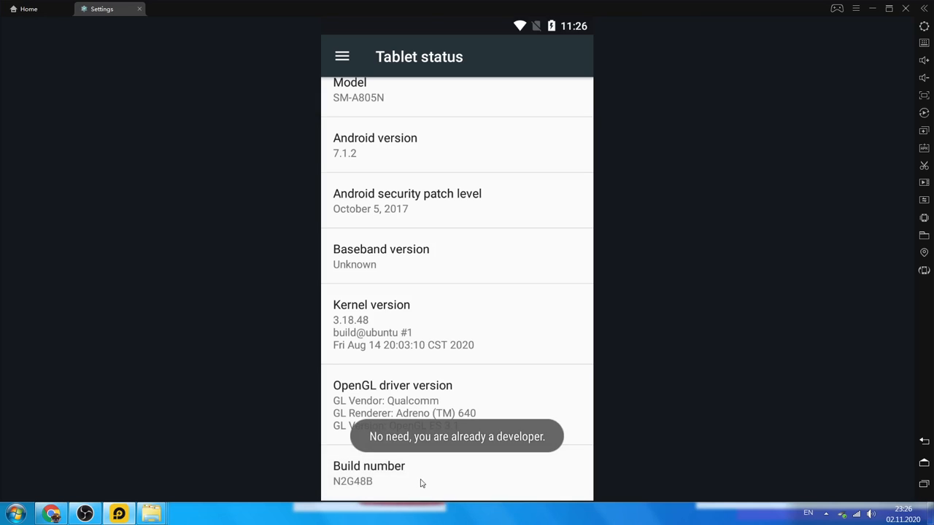
pyautogui.moveTo(398, 476)
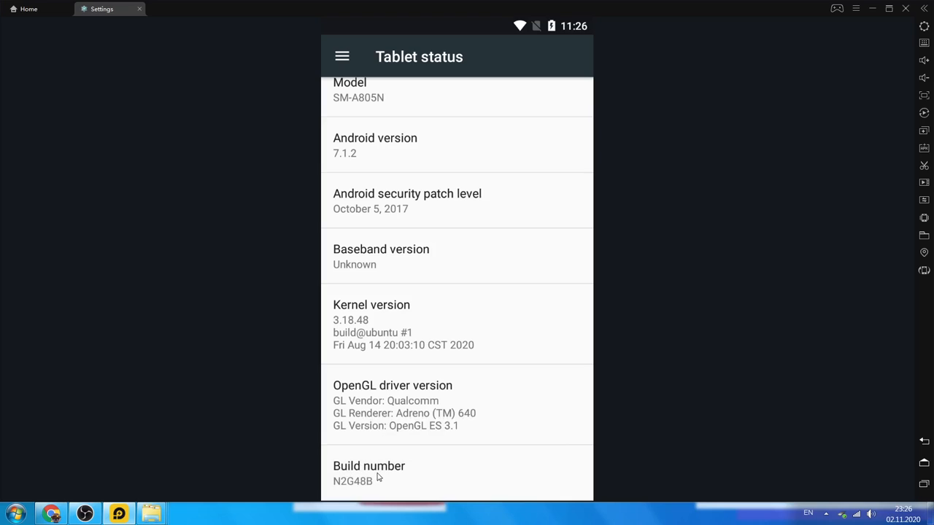
pyautogui.moveTo(416, 448)
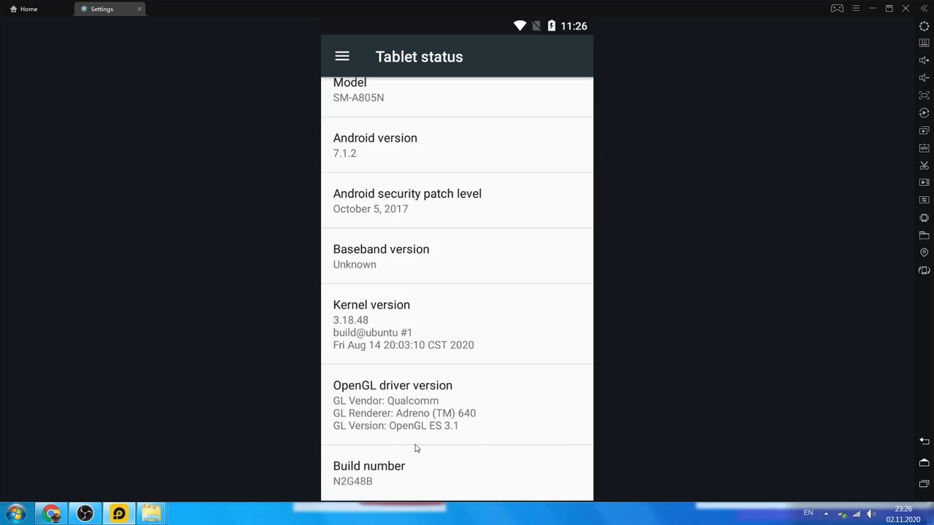
pyautogui.moveTo(752, 456)
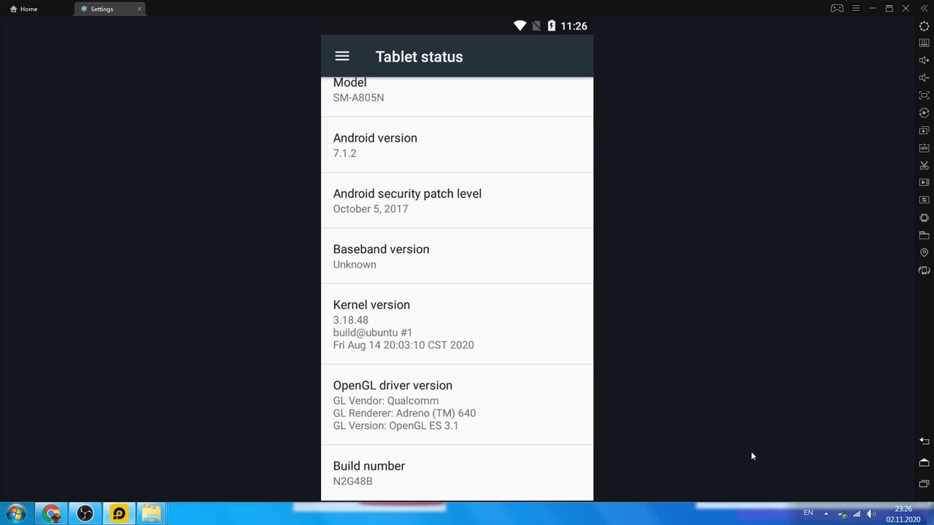
pyautogui.moveTo(528, 459)
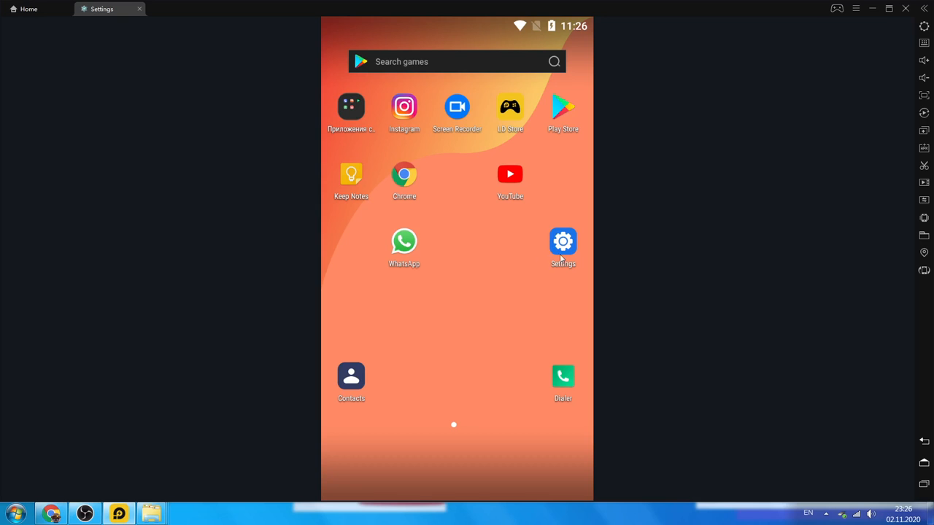
# Reach the Apps section of Developer options, where 'Force allow apps on external' is listed
pyautogui.click(563, 242)
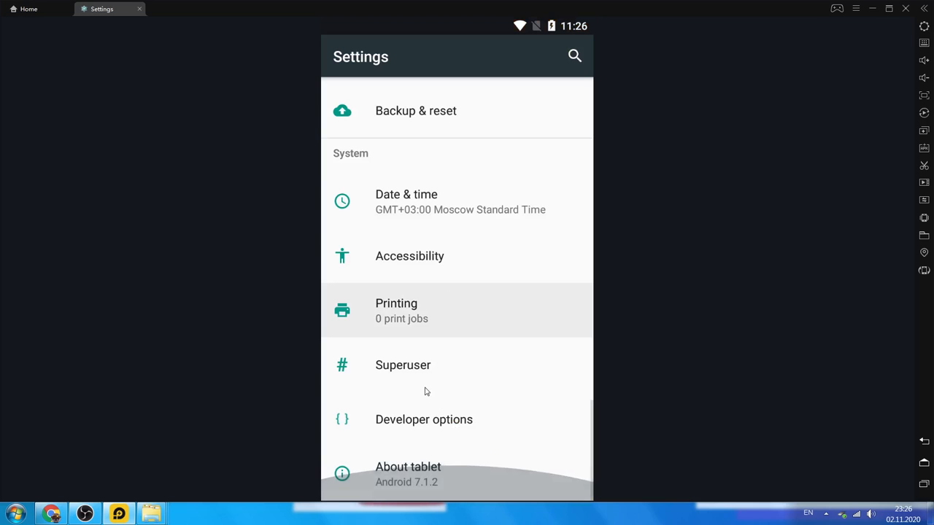
pyautogui.moveTo(432, 422)
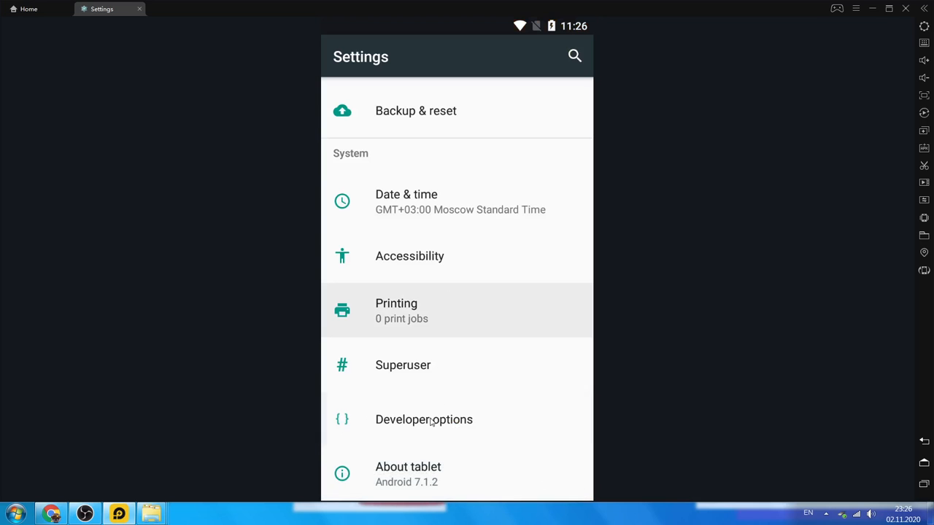
pyautogui.click(424, 420)
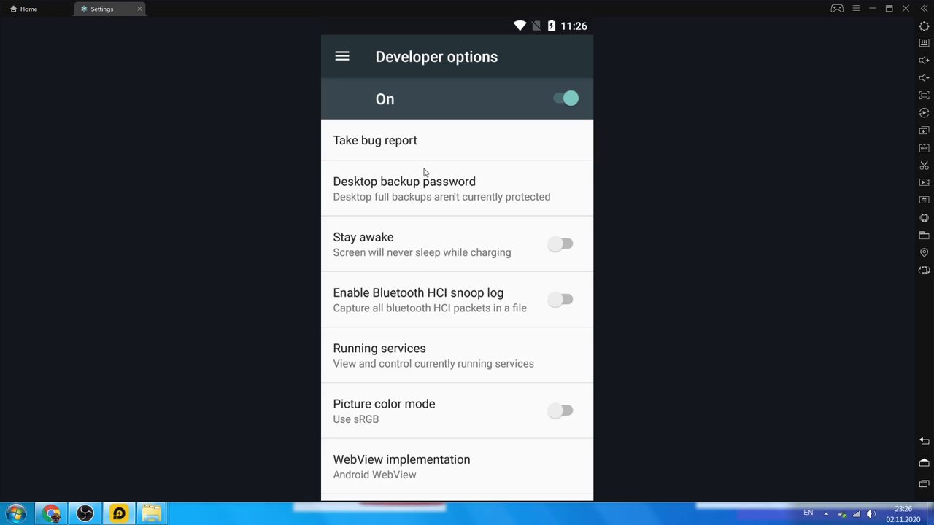
pyautogui.scroll(-3)
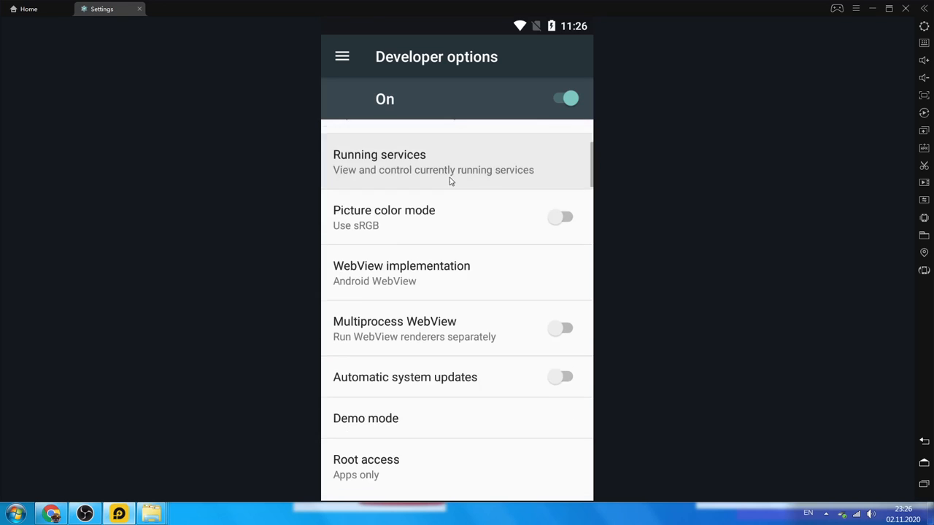
pyautogui.scroll(-3)
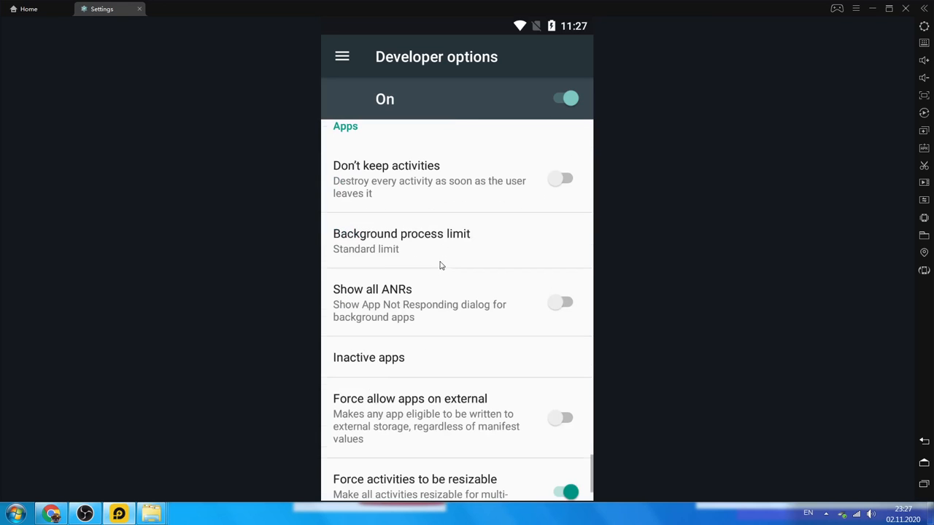
pyautogui.scroll(-3)
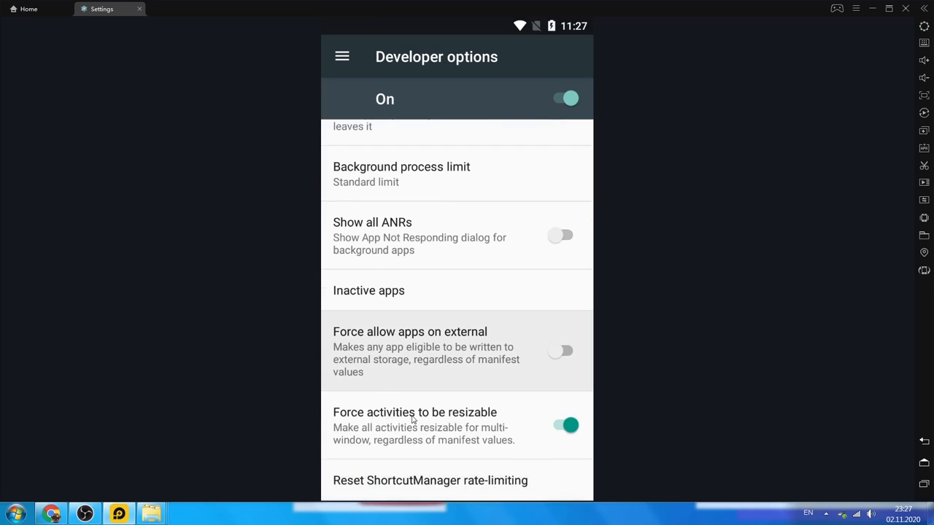
pyautogui.moveTo(397, 398)
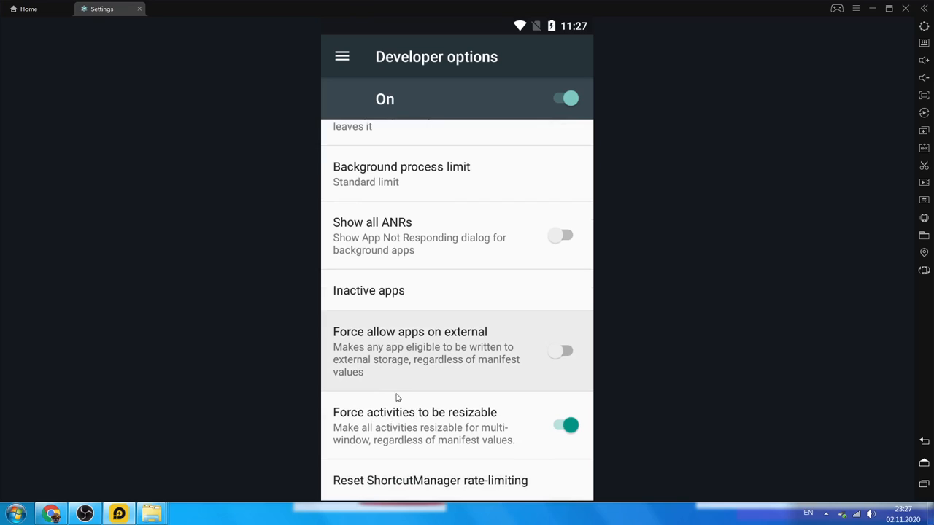
pyautogui.moveTo(416, 338)
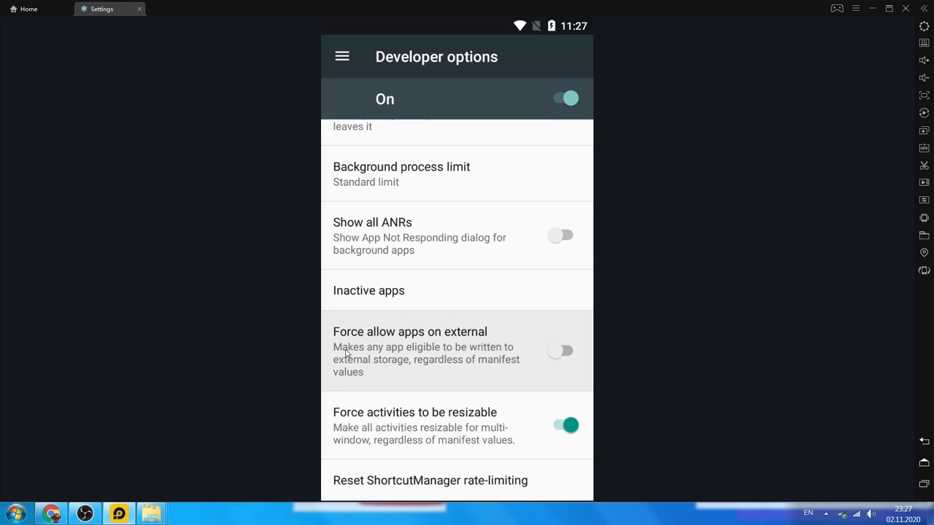
pyautogui.moveTo(347, 357)
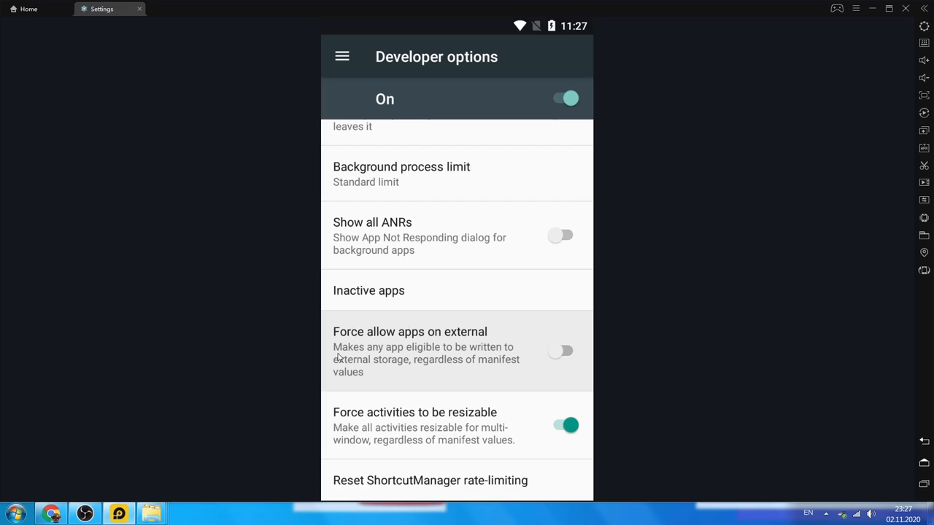
pyautogui.moveTo(343, 357)
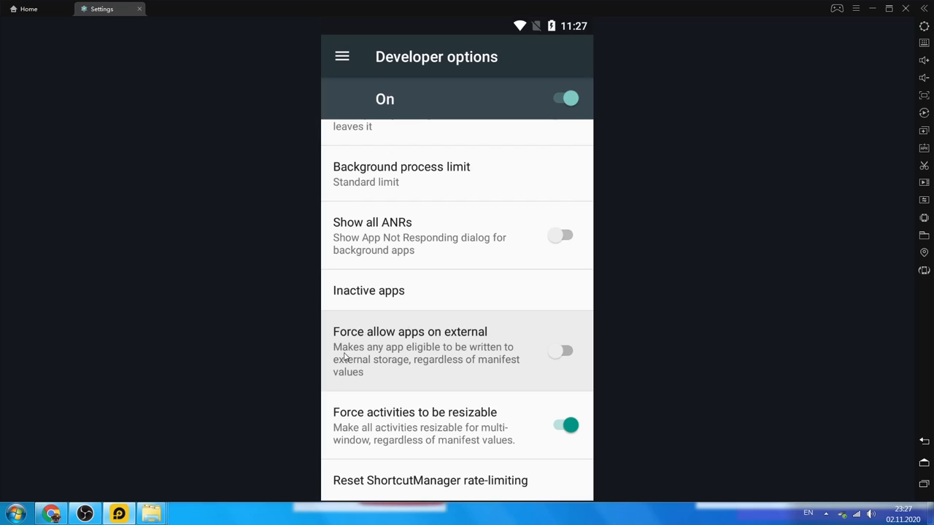
pyautogui.moveTo(402, 358)
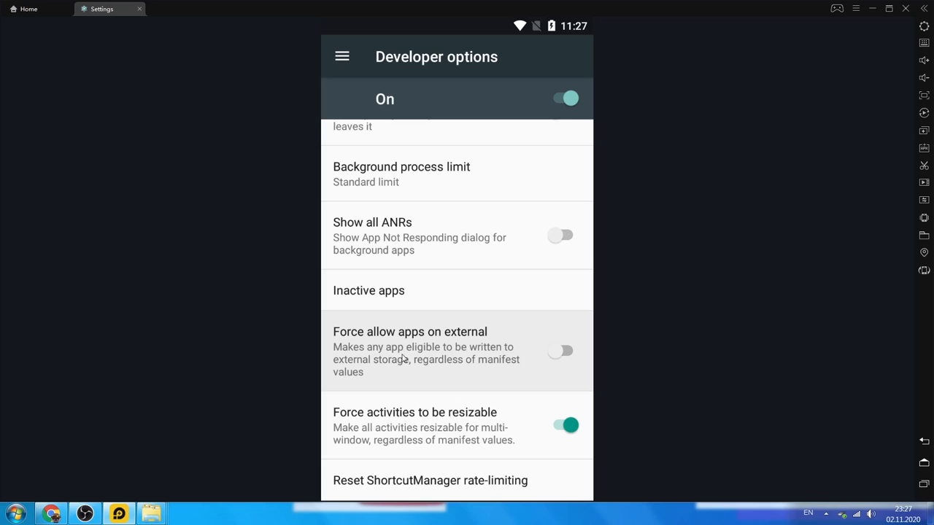
pyautogui.moveTo(372, 373)
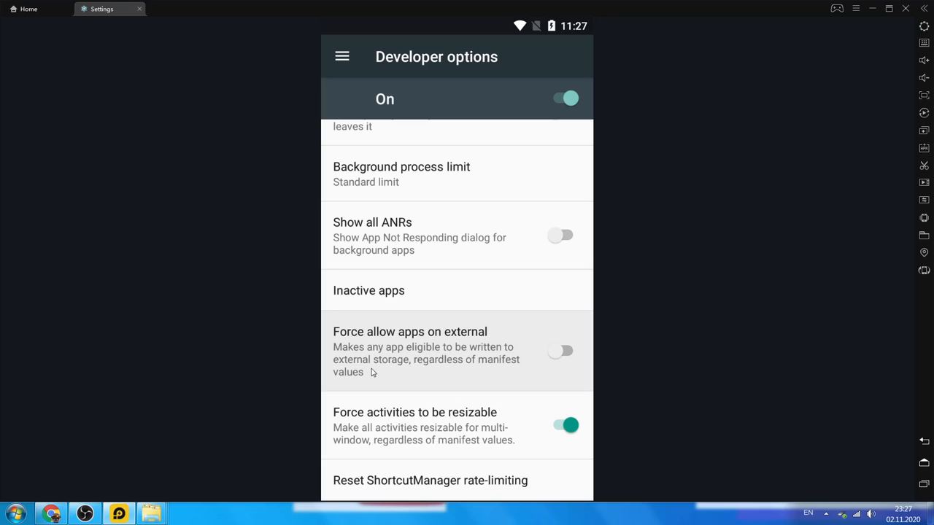
pyautogui.moveTo(489, 371)
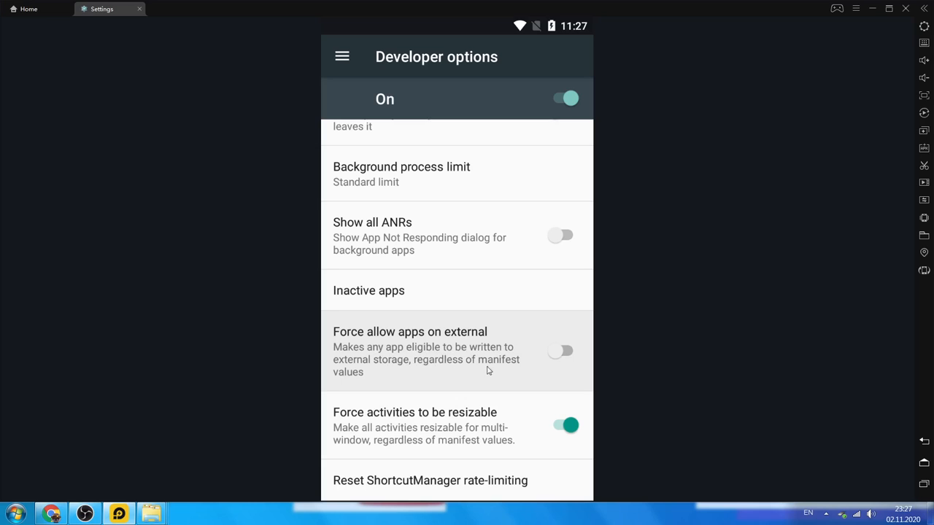
# Switch on the 'Force allow apps on external' developer setting
pyautogui.click(560, 351)
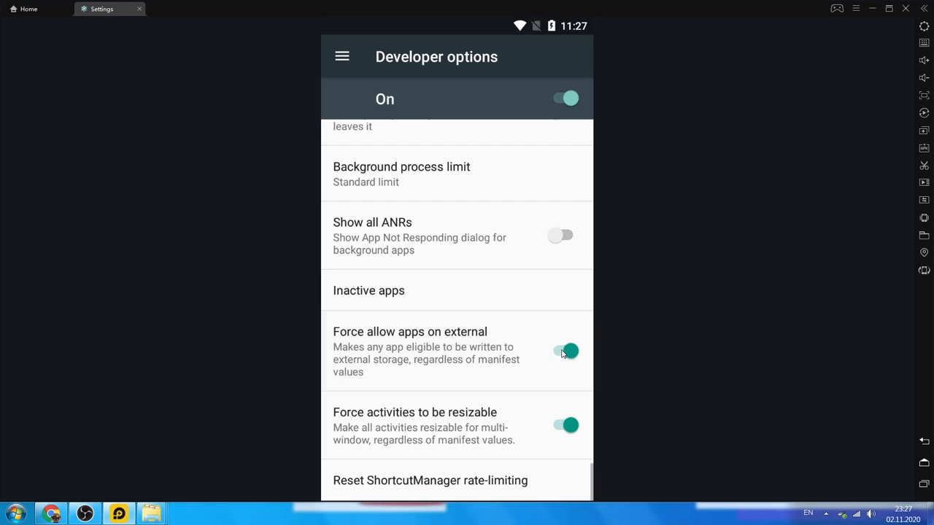
pyautogui.moveTo(556, 340)
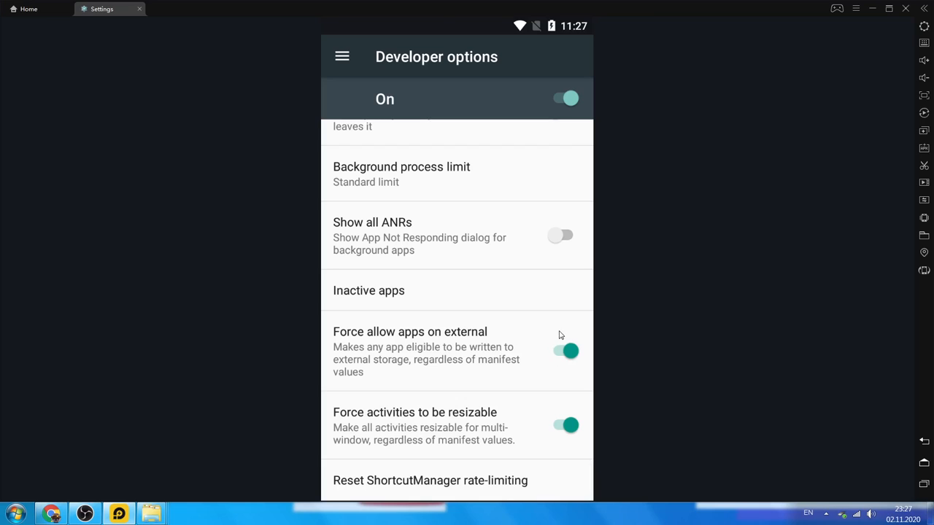
pyautogui.moveTo(569, 336)
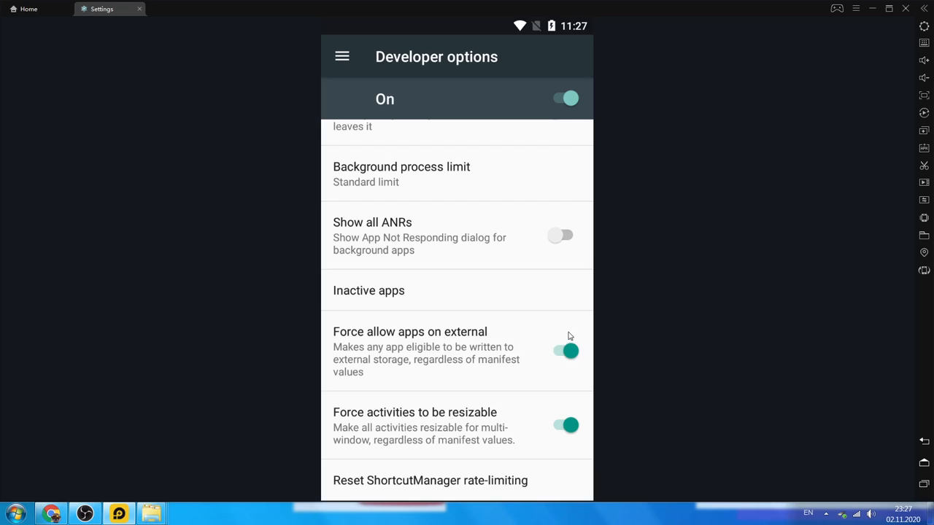
pyautogui.moveTo(917, 455)
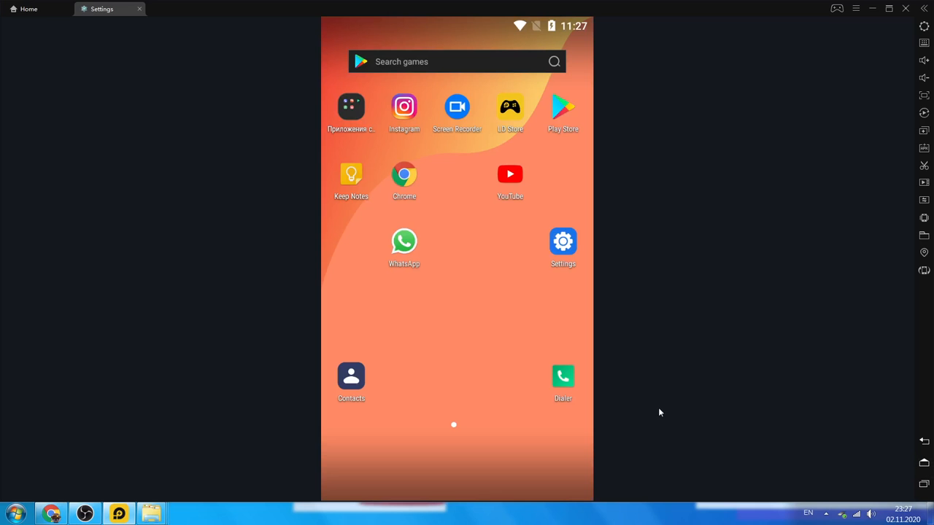
pyautogui.moveTo(419, 311)
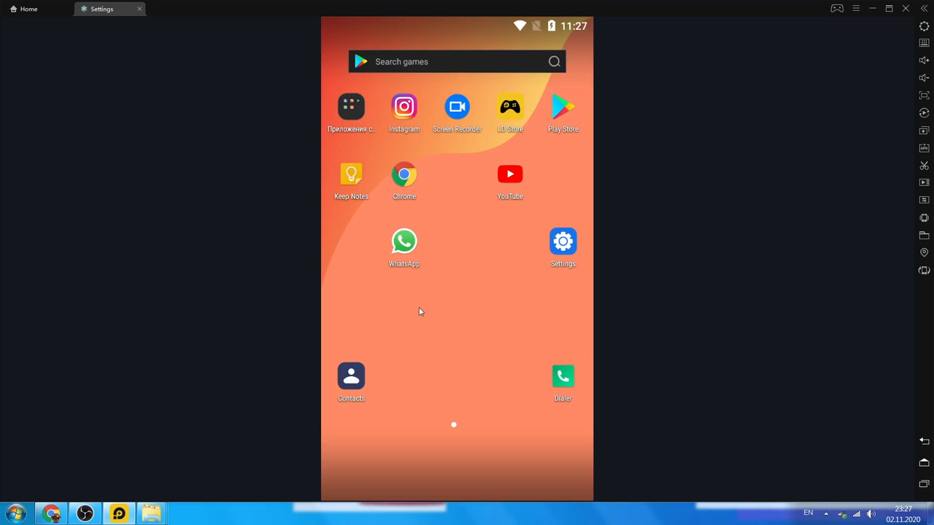
pyautogui.moveTo(438, 311)
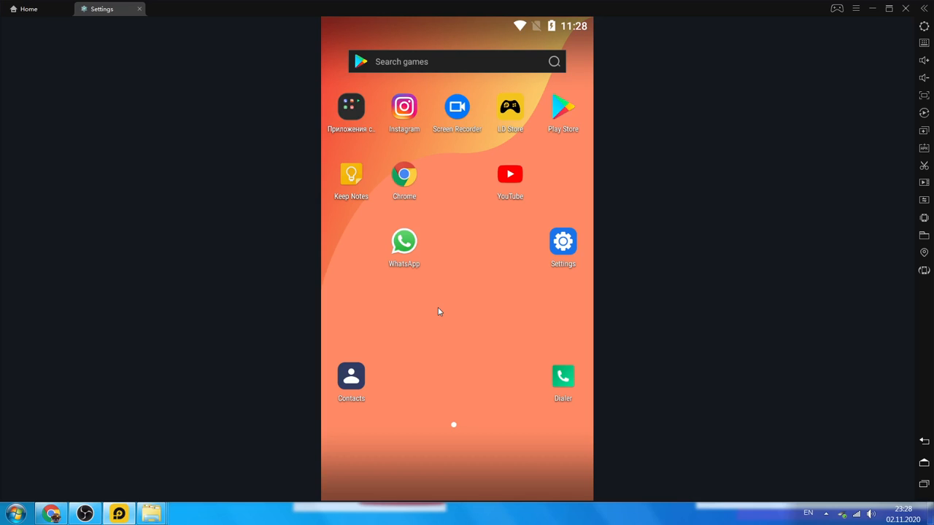
pyautogui.moveTo(593, 421)
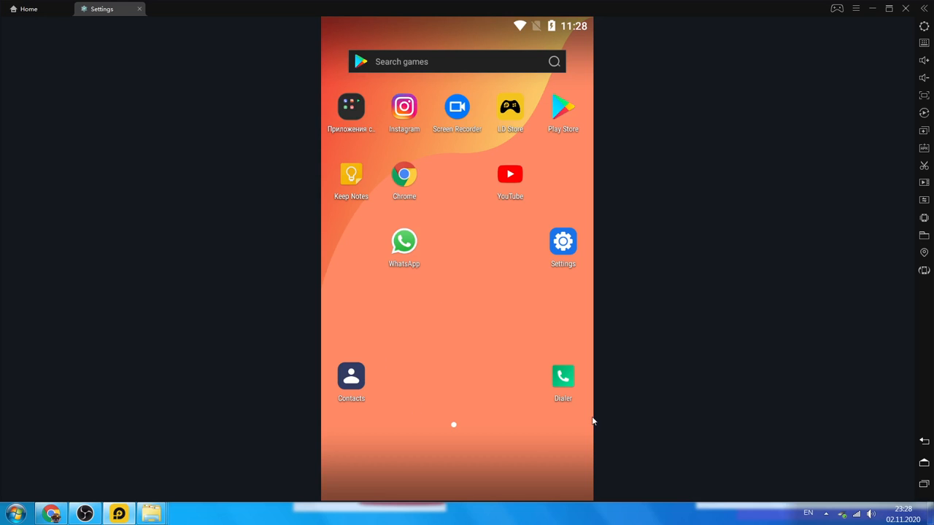